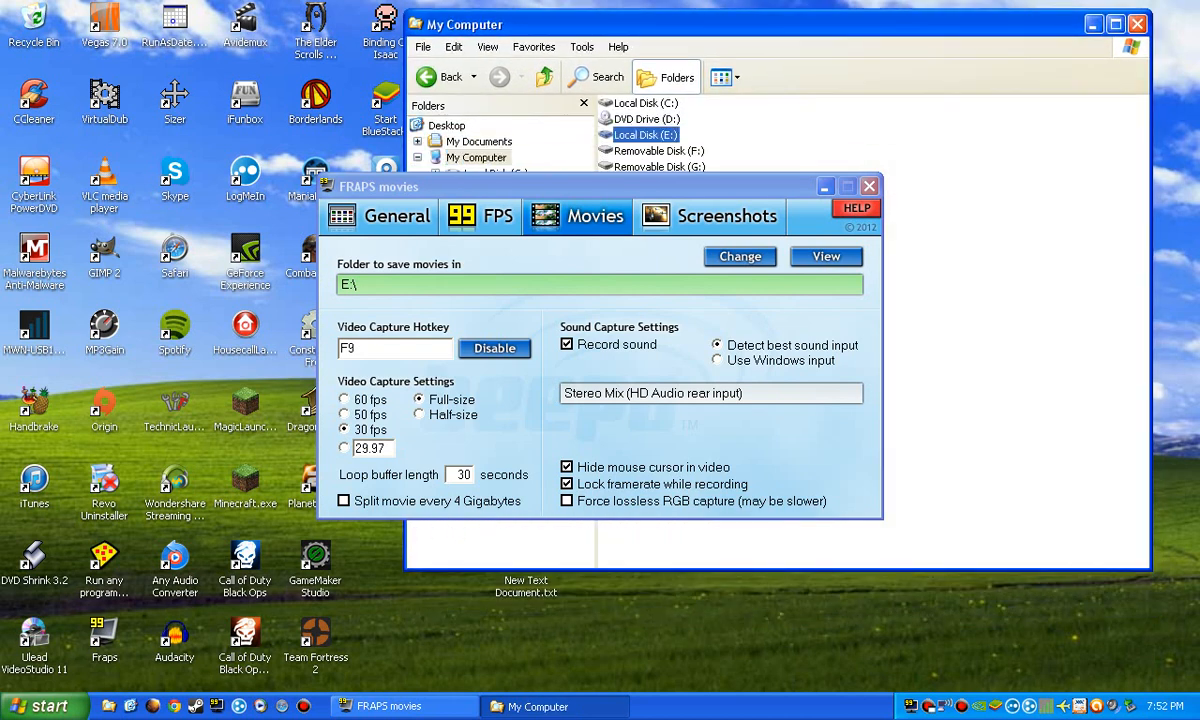
- Open Local Disk (E:) in My Computer to check where movies will be saved
double_click(645, 134)
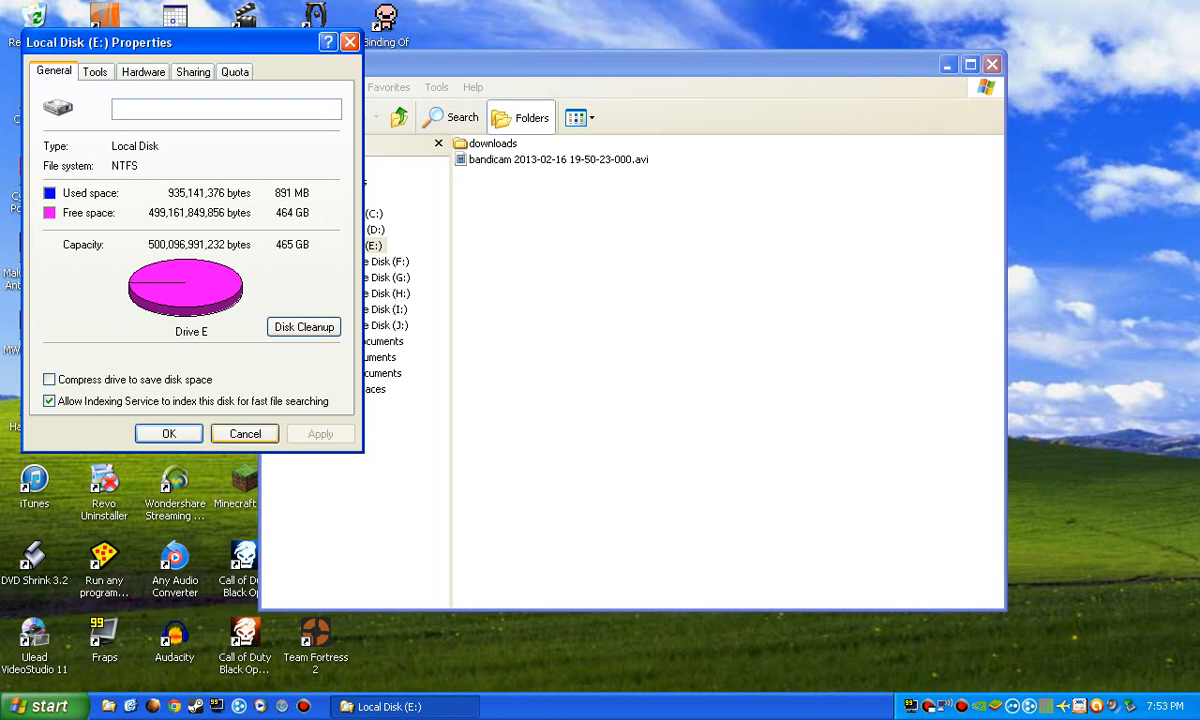
- Cancel the Local Disk (E:) Properties dialog to return to the drive's contents
click(245, 433)
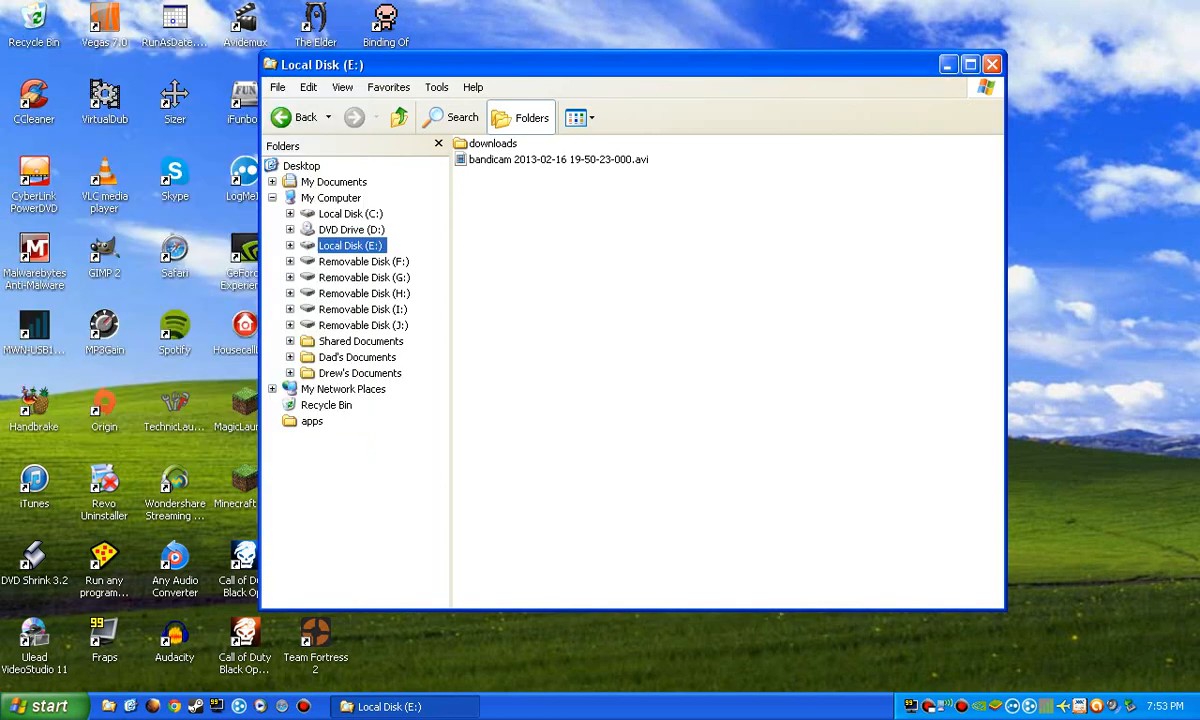
mouse_move(947, 64)
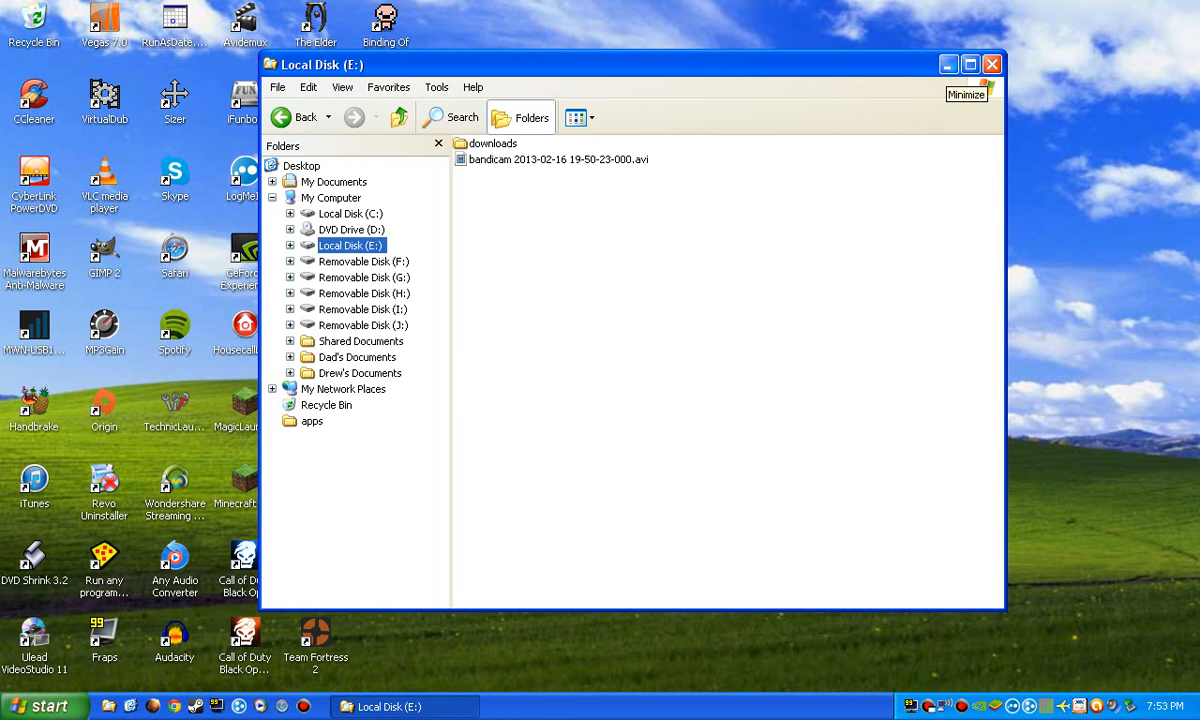
mouse_move(985, 85)
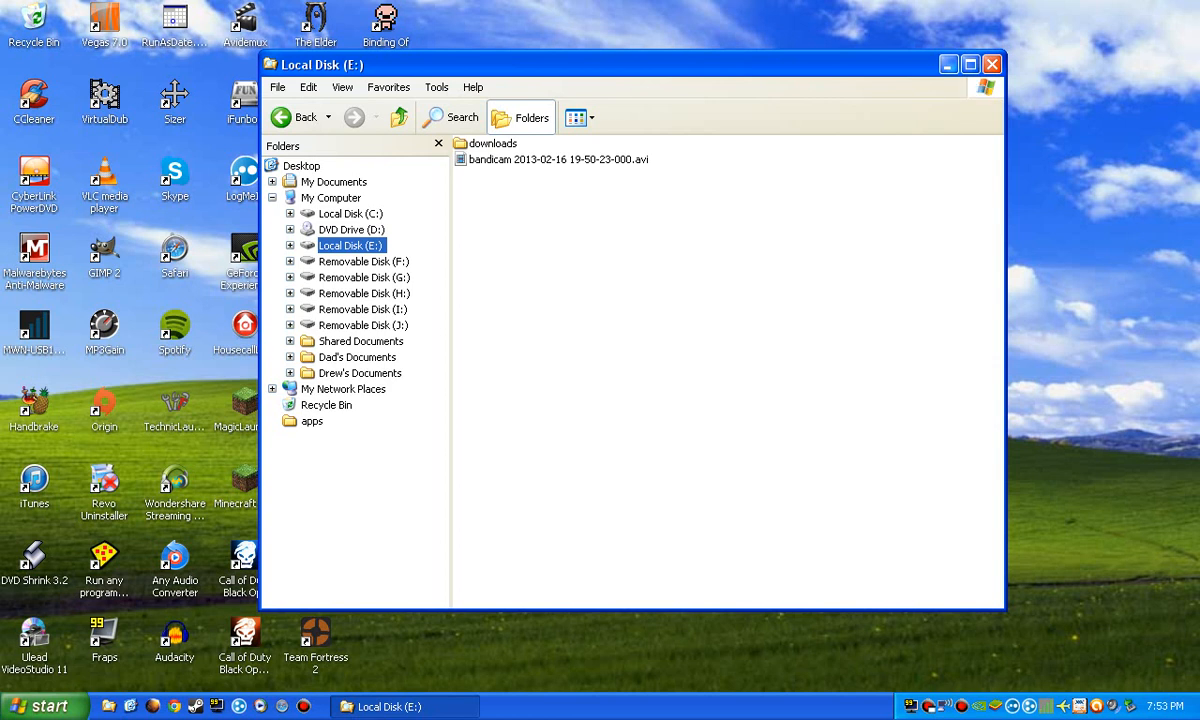